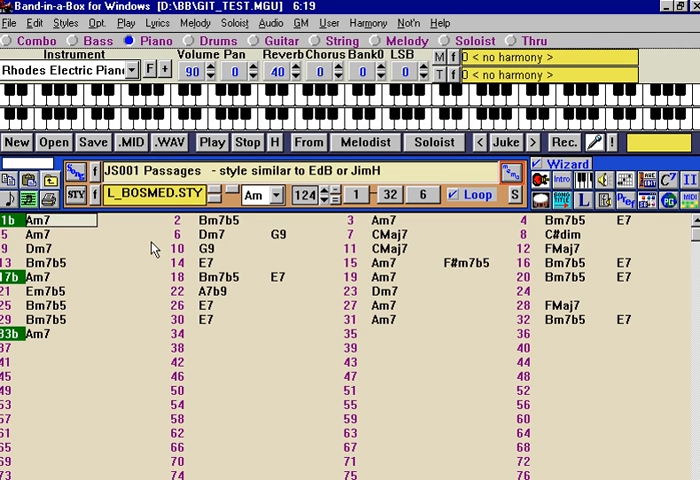
mouse_move(96, 244)
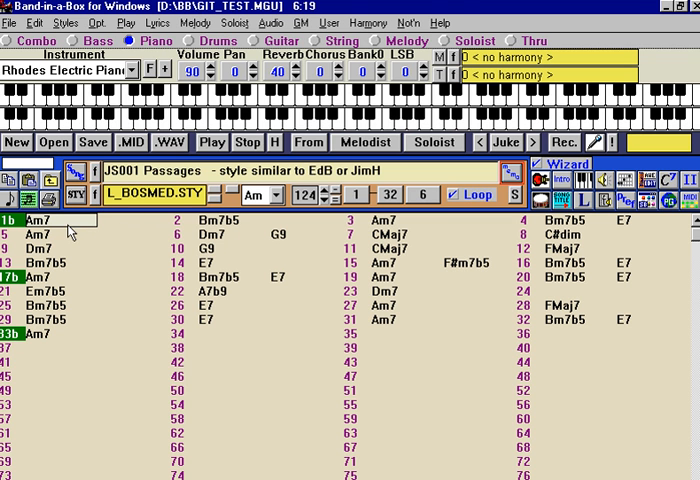
- Show the Melody track on the guitar fretboard window
click(212, 142)
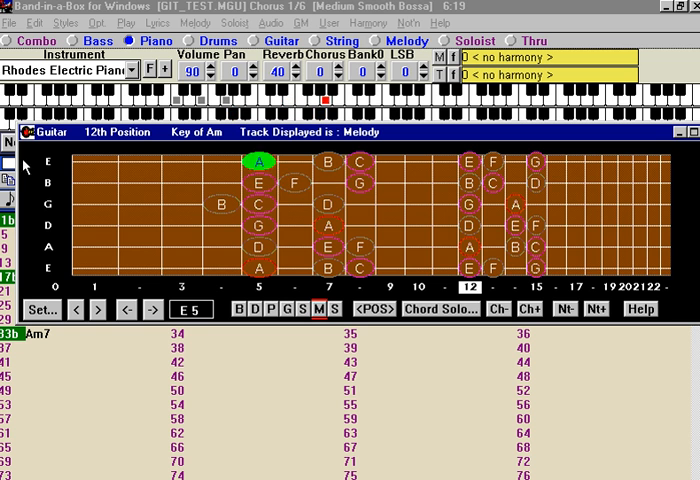
- Close the fretboard window via its control menu, returning to notation with tablature
click(28, 130)
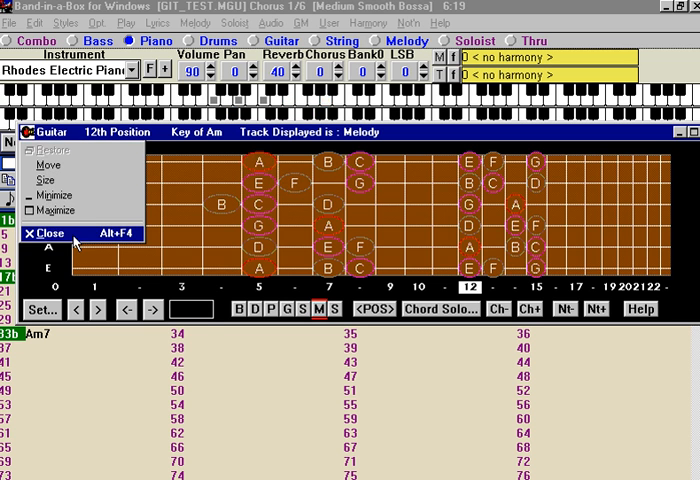
click(48, 232)
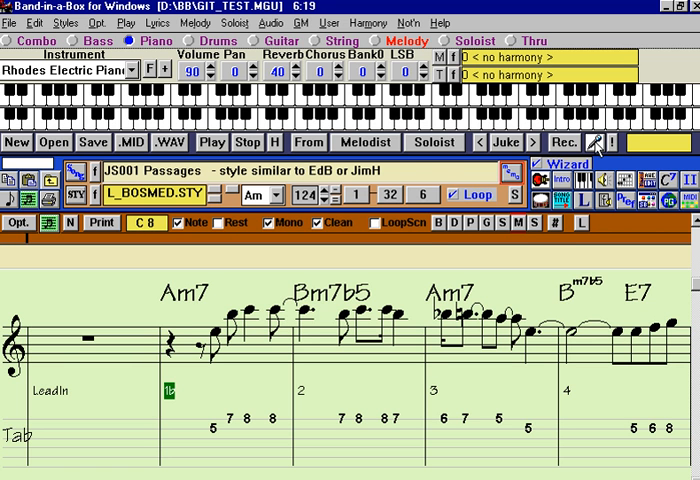
- Bring up the Record Audio dialog, set to record from the start of the song
click(588, 142)
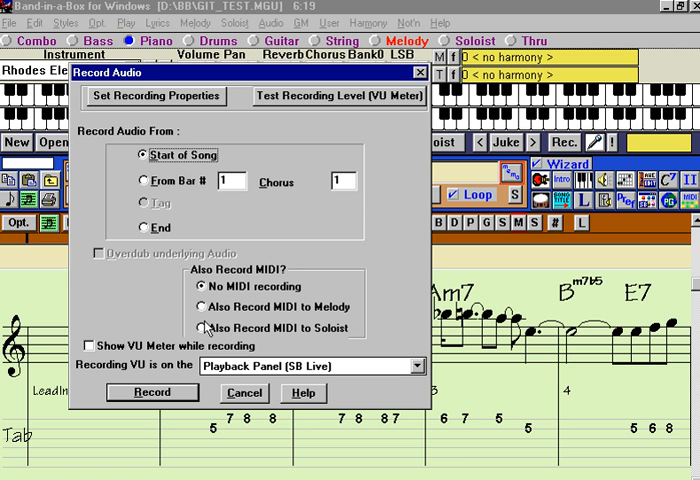
mouse_move(130, 104)
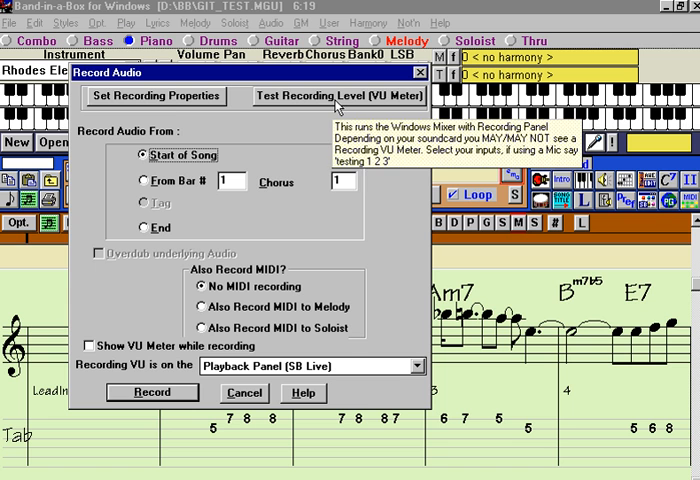
mouse_move(202, 136)
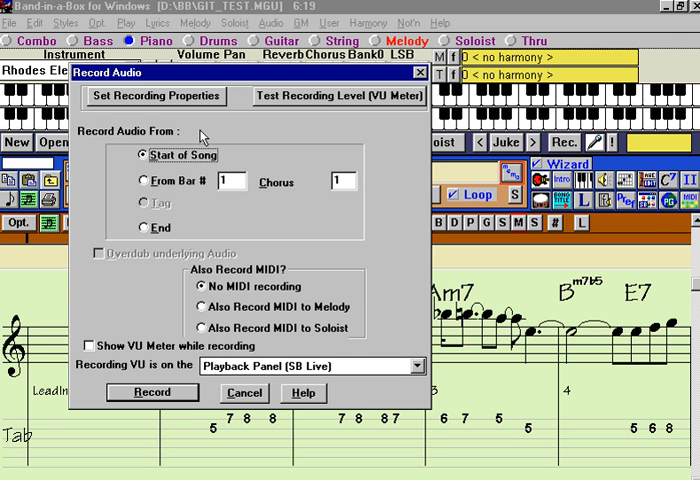
mouse_move(344, 118)
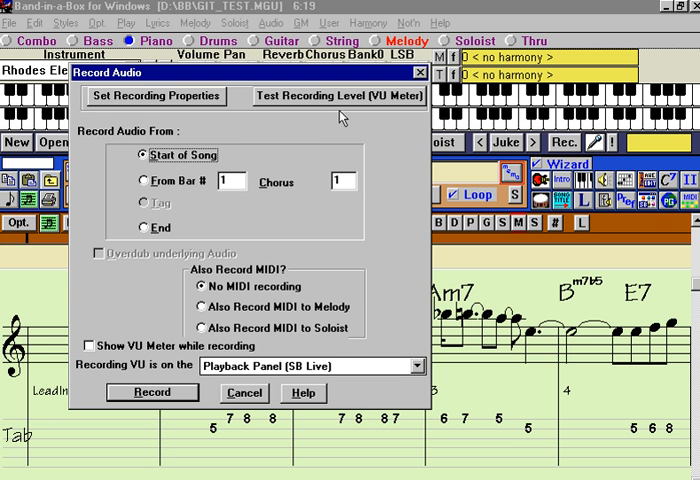
mouse_move(284, 272)
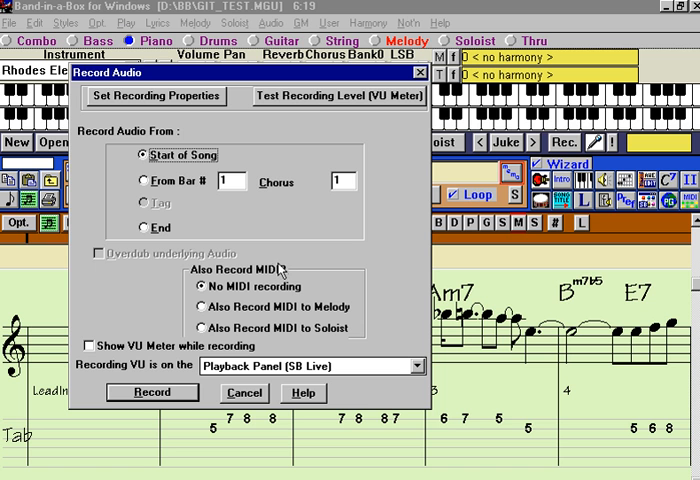
mouse_move(196, 90)
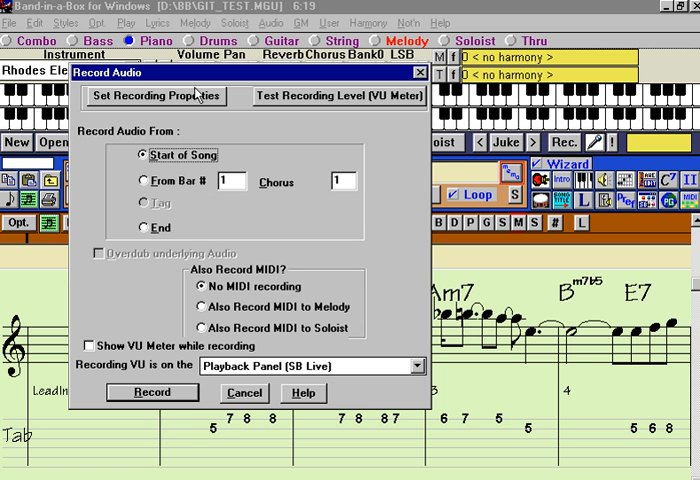
- Bring up the SB Live! Record Control mixer with Line-In selected as the recording source
click(154, 96)
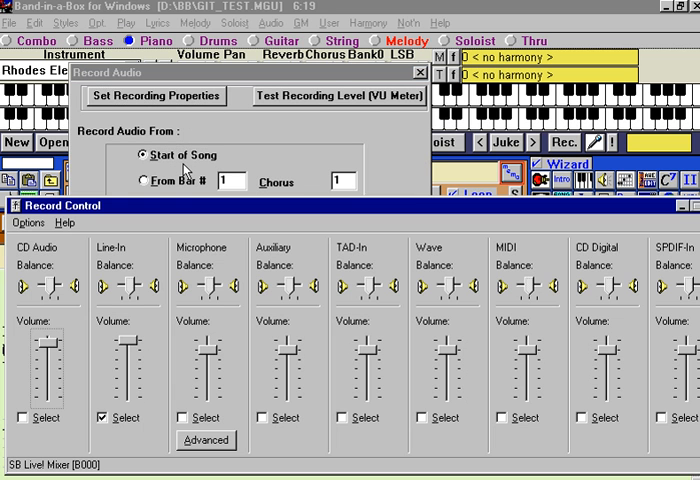
mouse_move(190, 196)
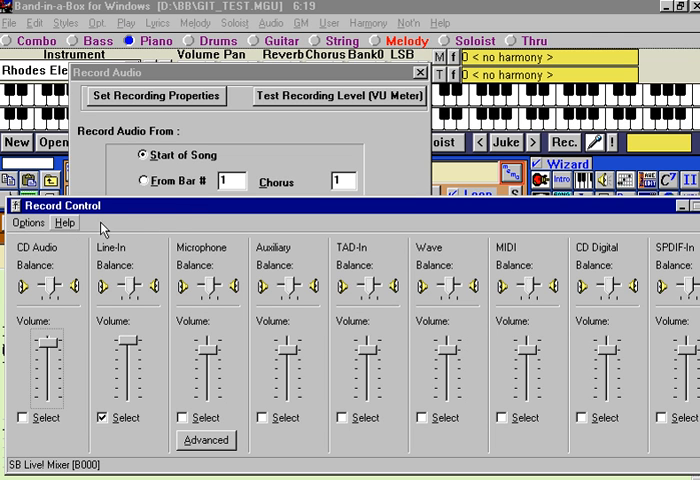
mouse_move(84, 320)
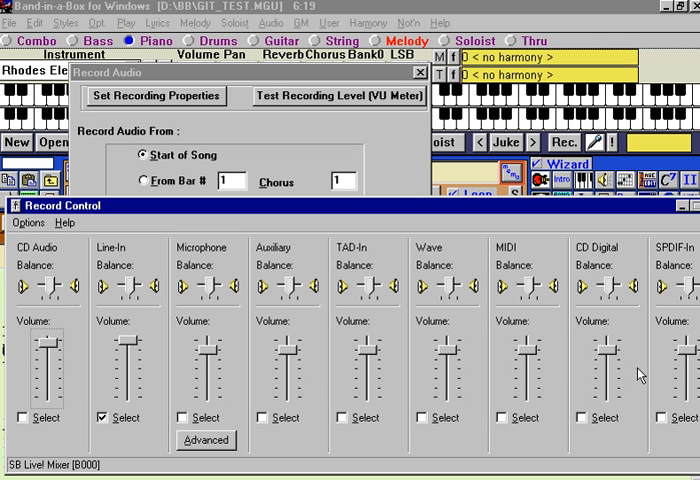
mouse_move(48, 264)
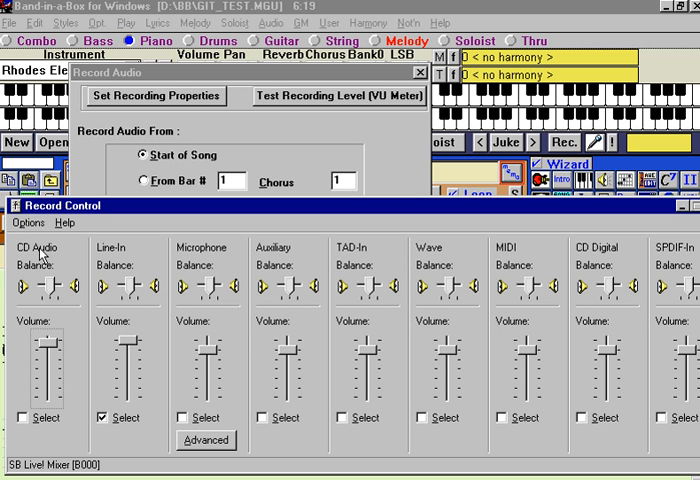
mouse_move(218, 304)
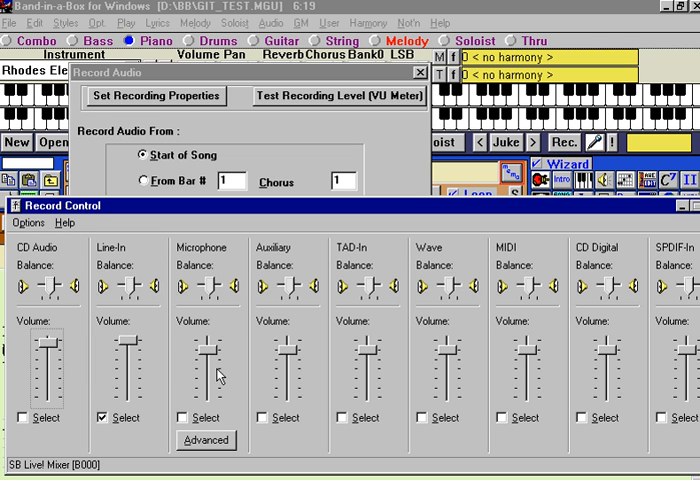
mouse_move(408, 272)
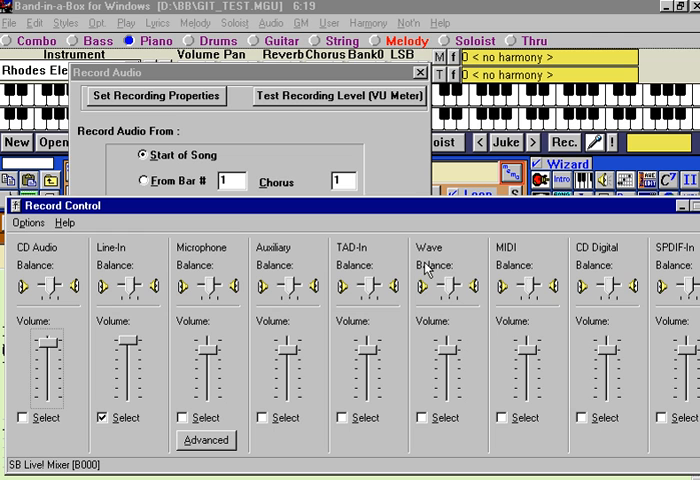
mouse_move(480, 316)
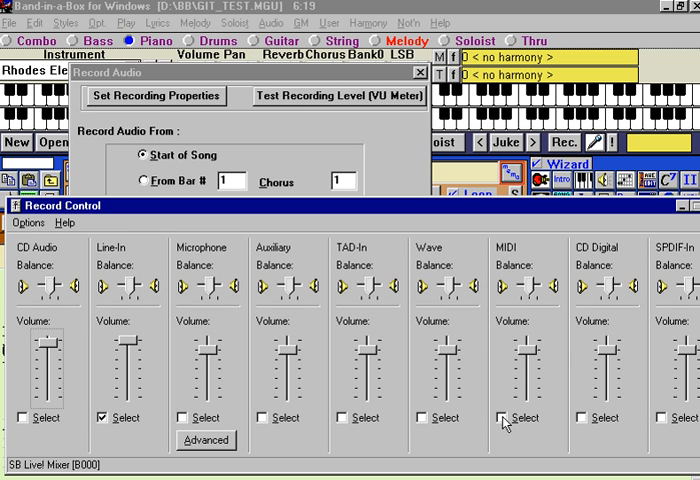
mouse_move(656, 250)
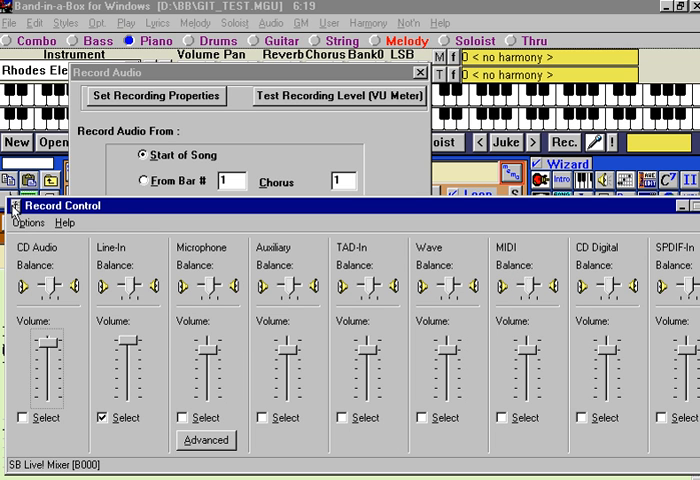
click(10, 204)
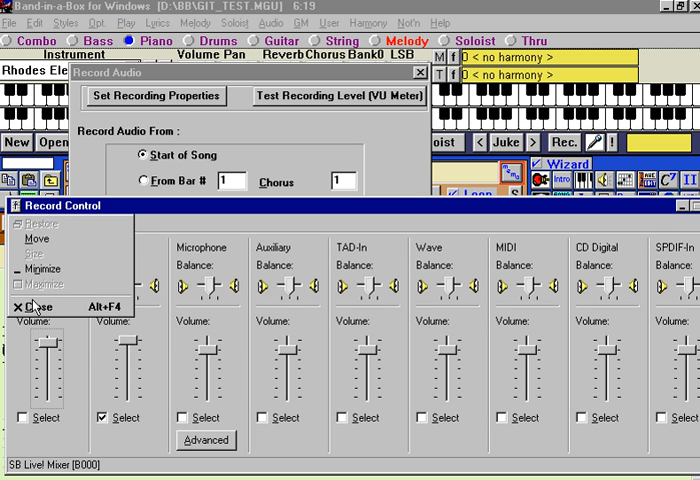
- Close Record Control, keep the VU meter on Playback Panel (SB Live) and start the recording-level test
click(36, 300)
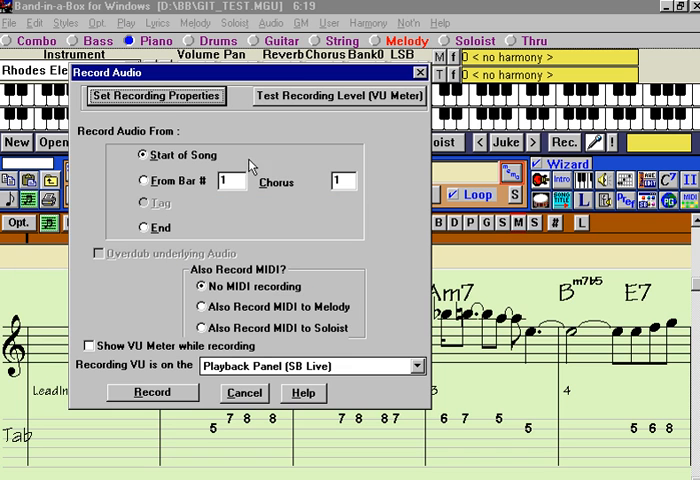
mouse_move(338, 96)
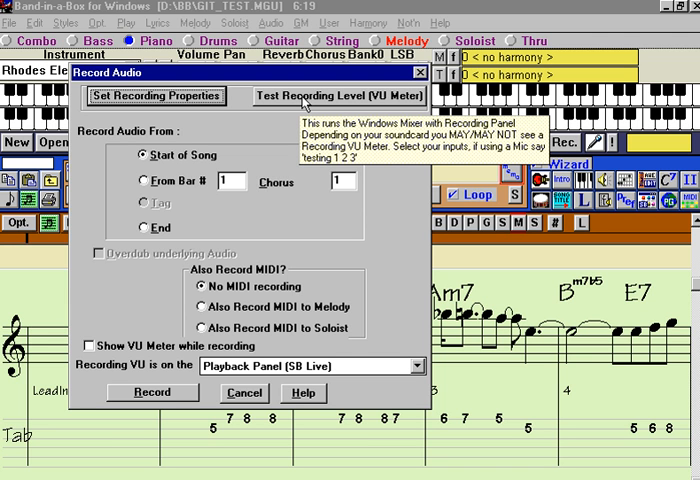
mouse_move(156, 372)
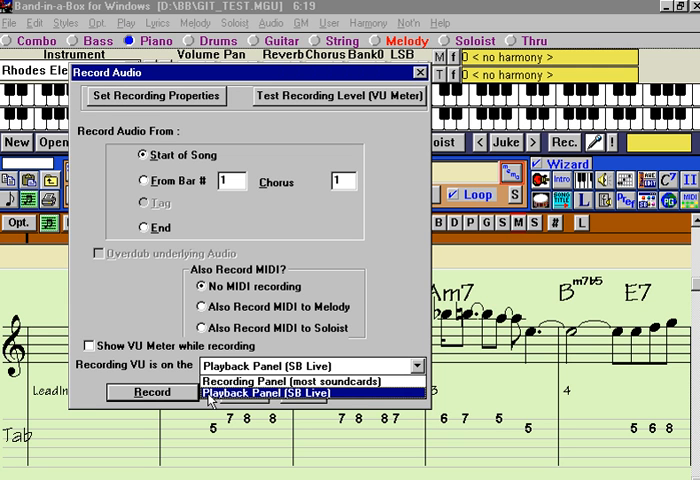
click(260, 394)
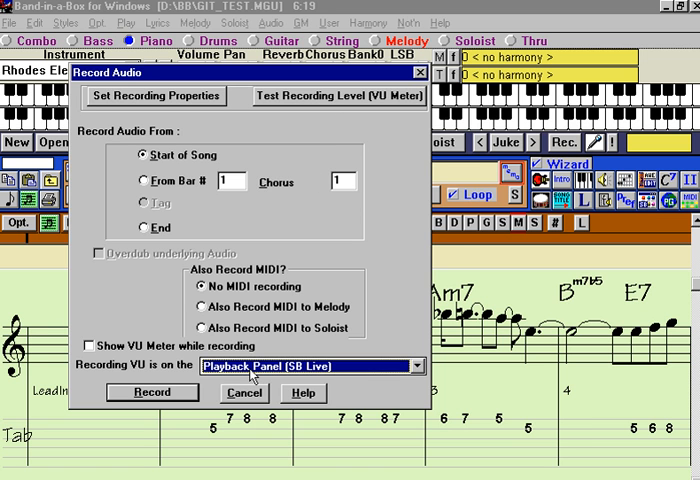
click(338, 96)
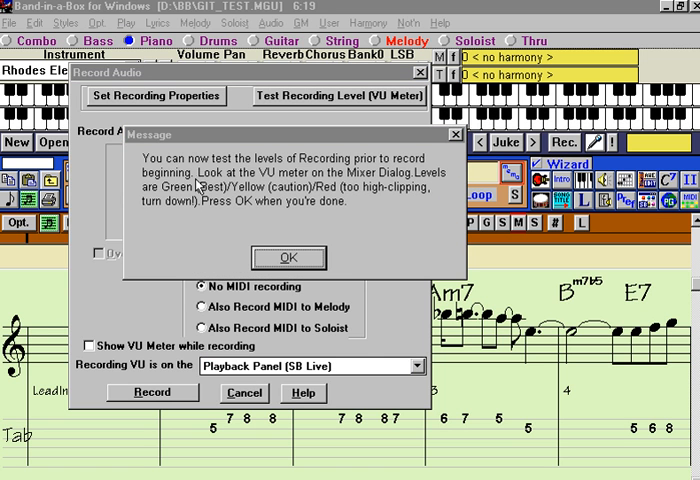
- Acknowledge the recording-level test instructions, leaving the SB Live! Play Control mixer showing
click(288, 256)
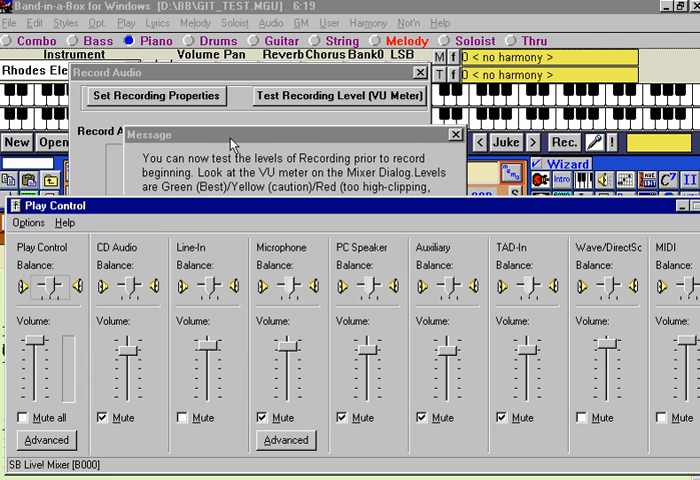
mouse_move(200, 240)
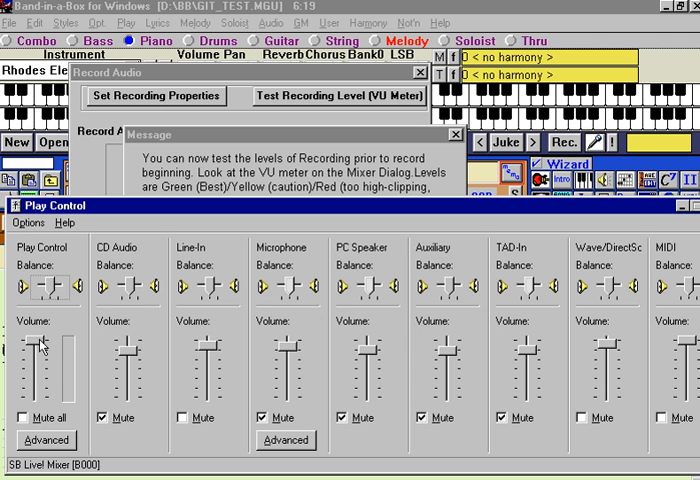
mouse_move(44, 340)
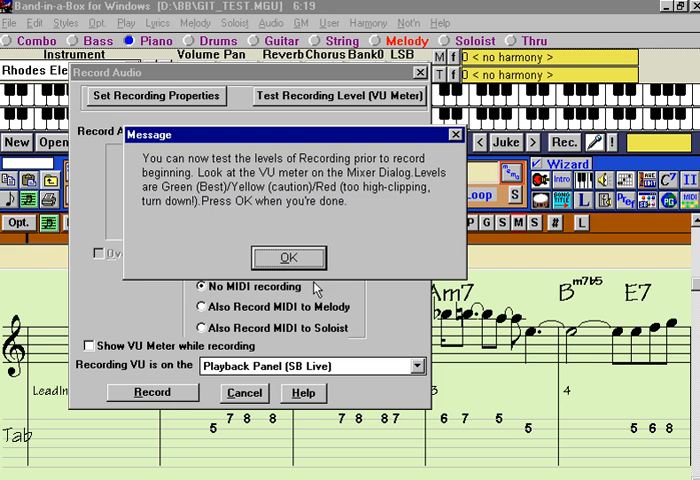
- Dismiss the level-test message and record a guitar audio take from Start of Song
click(288, 258)
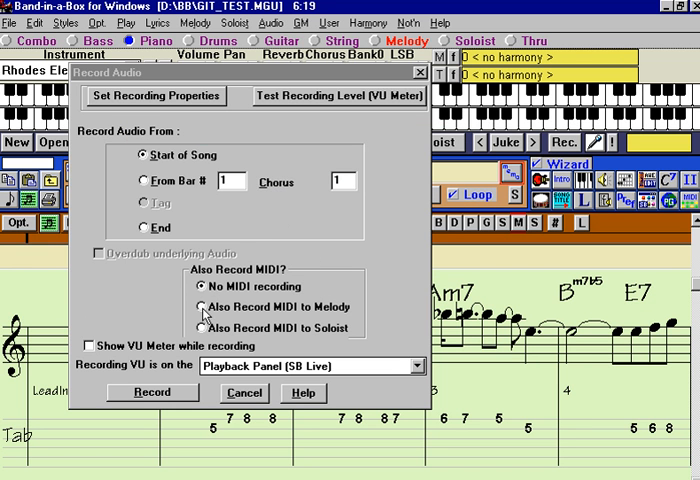
mouse_move(164, 400)
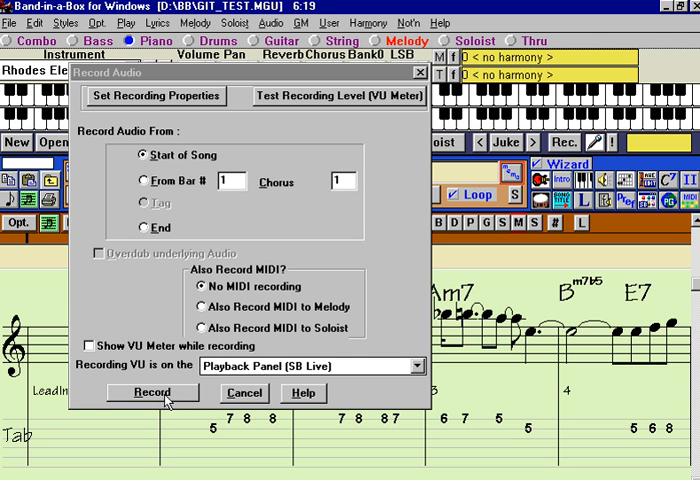
mouse_move(180, 394)
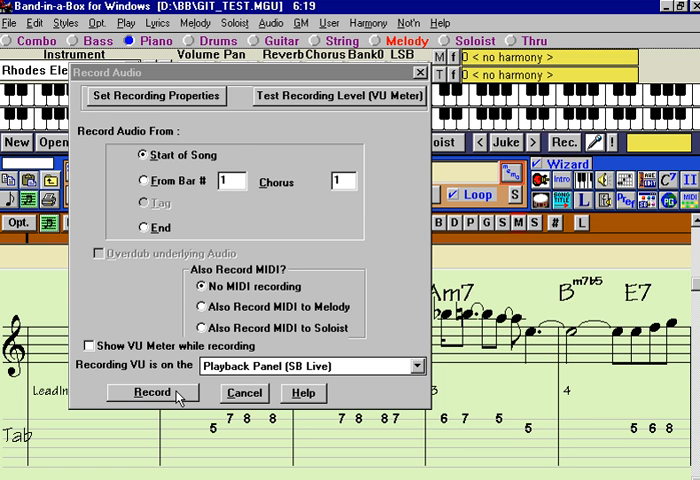
click(152, 392)
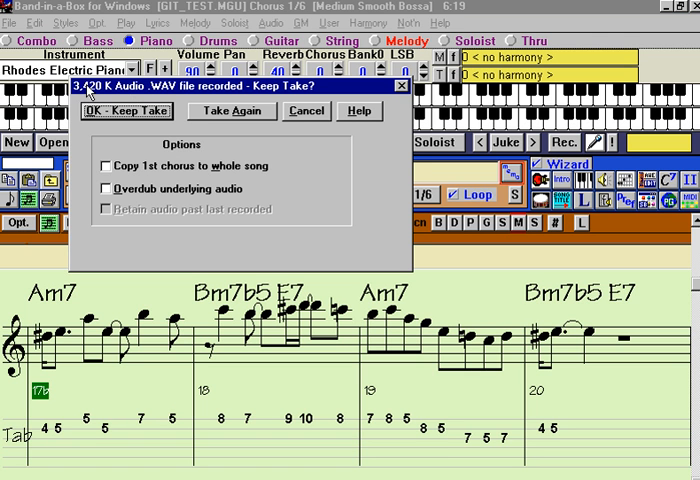
mouse_move(124, 118)
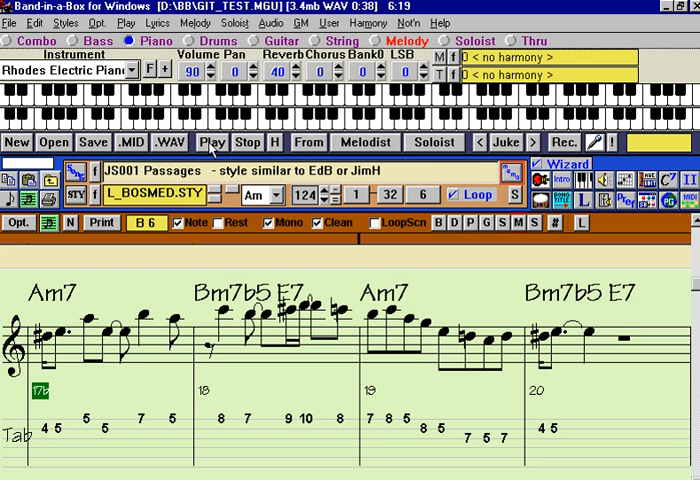
mouse_move(212, 142)
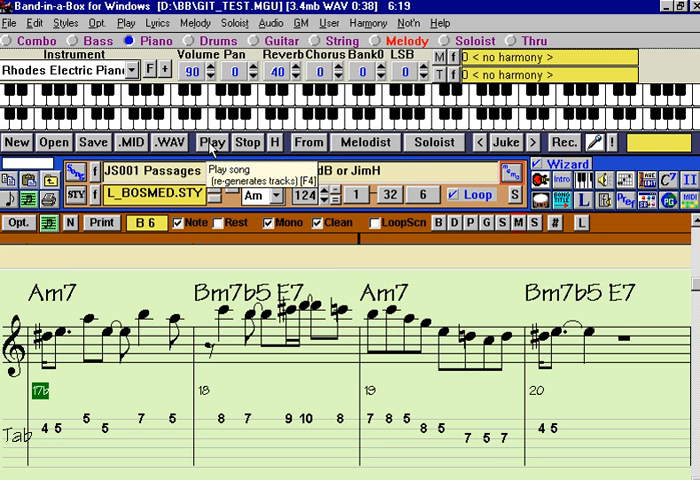
- Play the song back together with the kept recorded guitar WAV track
click(10, 202)
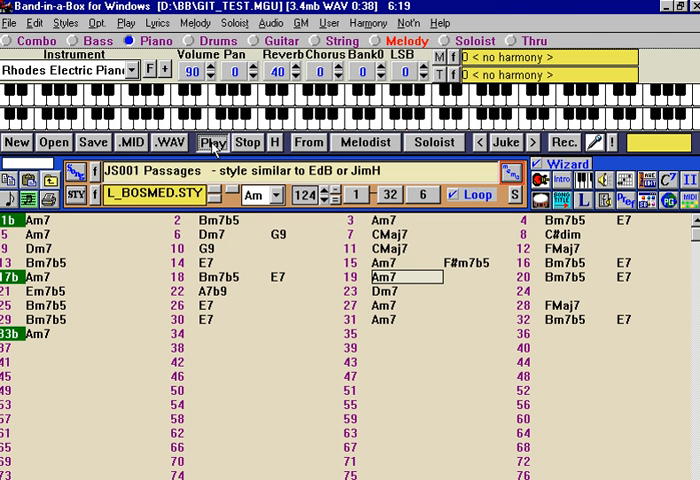
click(212, 142)
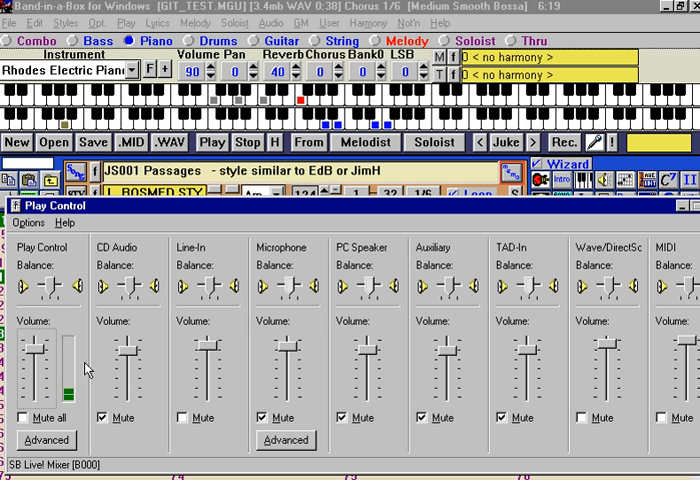
mouse_move(150, 312)
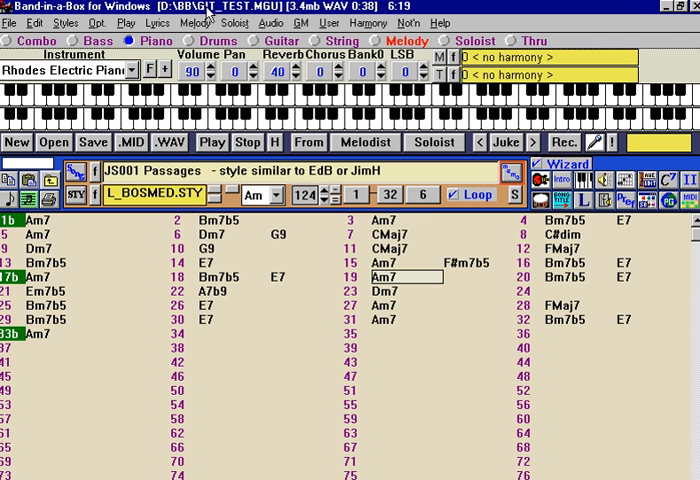
mouse_move(204, 12)
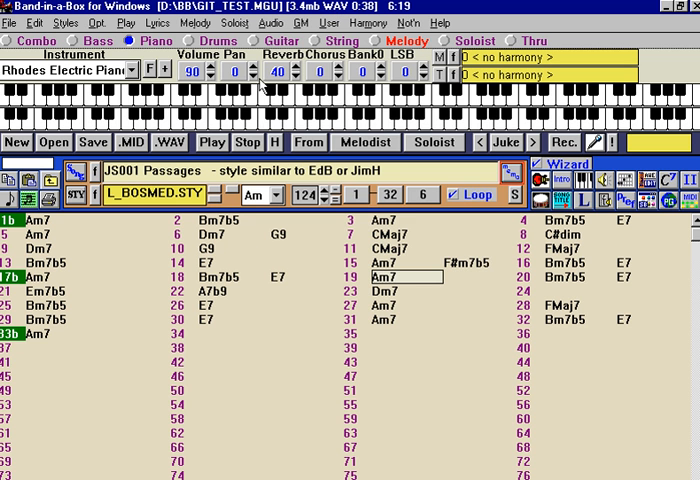
- Review the Audio menu's recording, erasing, rendering and audio-options commands
click(270, 24)
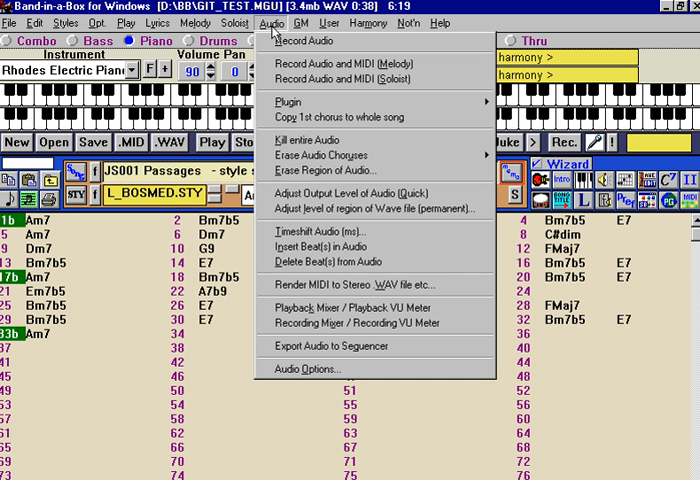
mouse_move(300, 140)
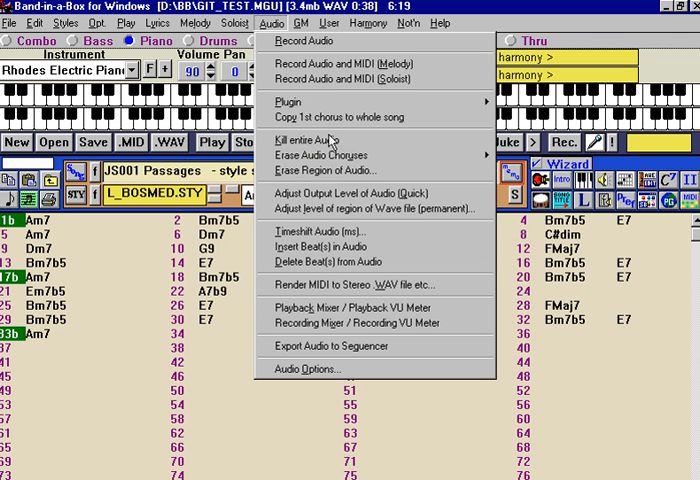
mouse_move(372, 208)
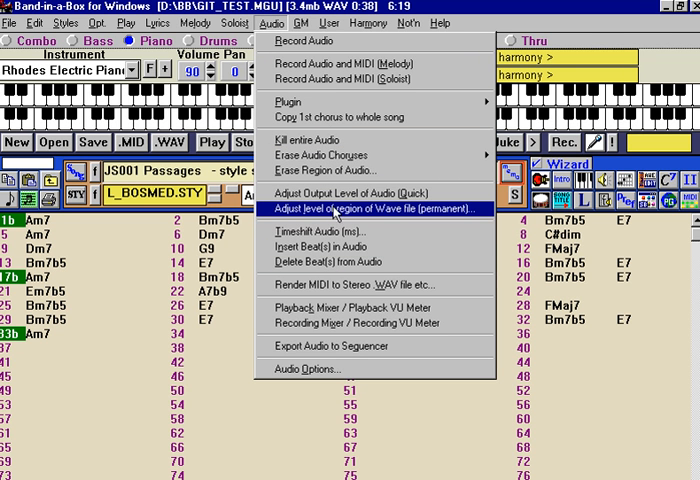
mouse_move(350, 196)
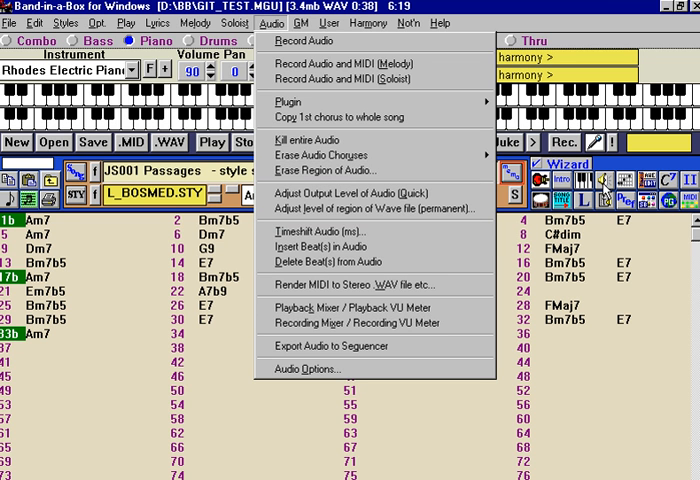
mouse_move(330, 232)
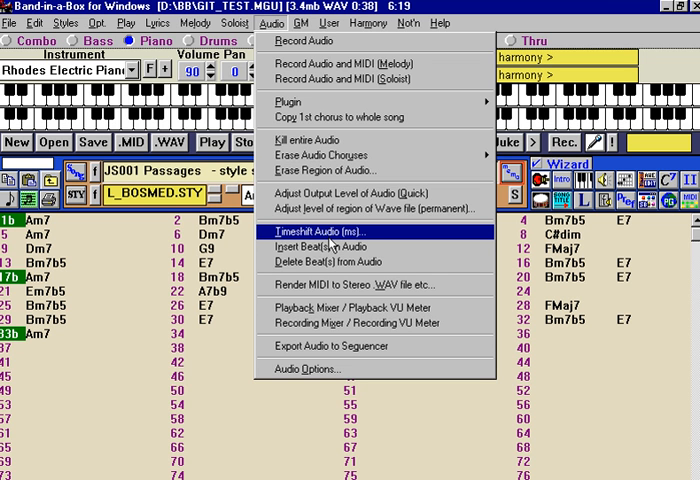
mouse_move(320, 246)
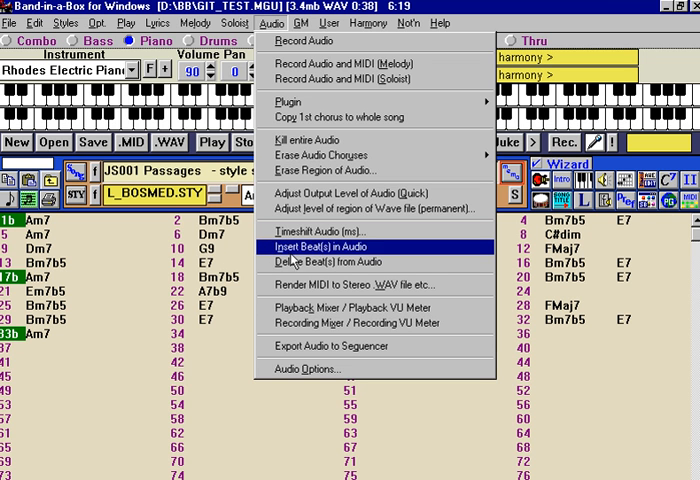
mouse_move(330, 270)
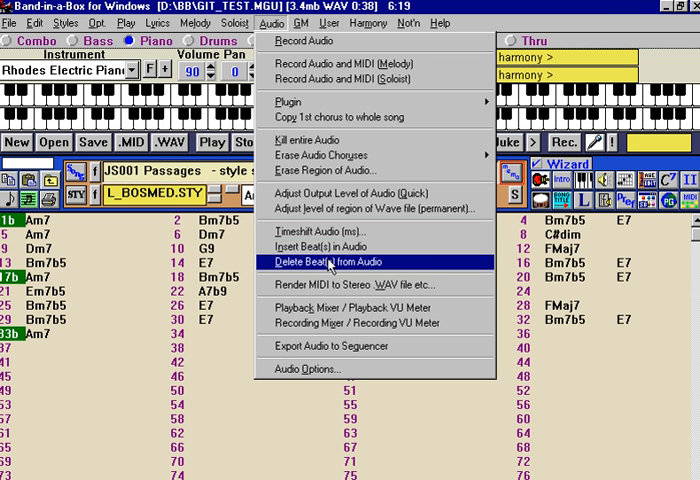
mouse_move(336, 346)
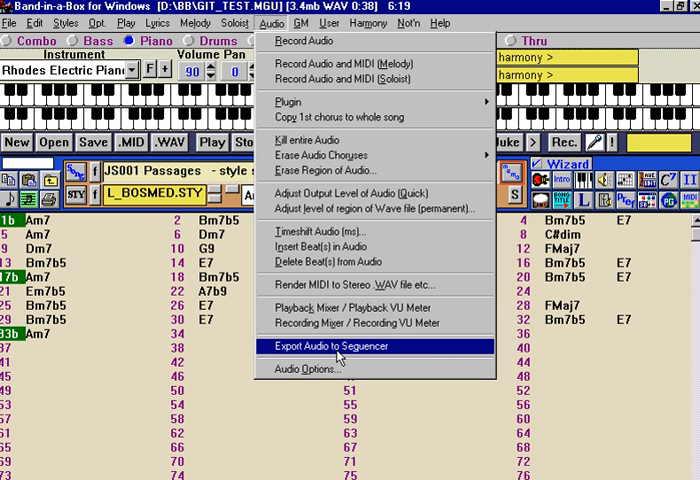
mouse_move(338, 356)
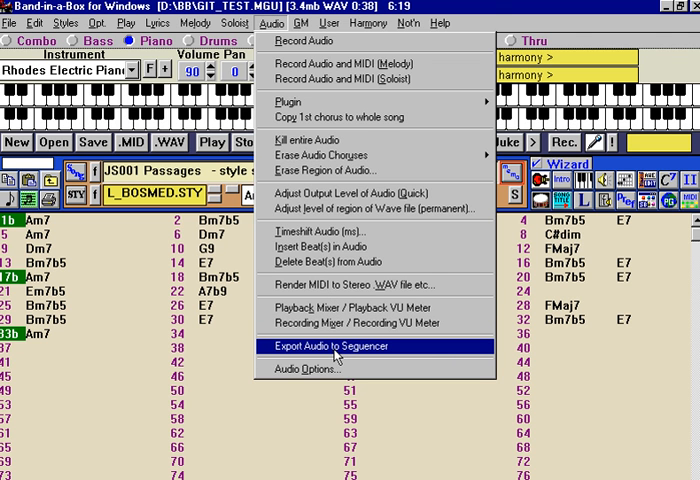
- Show the Export Audio to Sequencer instructions about the WAV file saved with the song
click(328, 344)
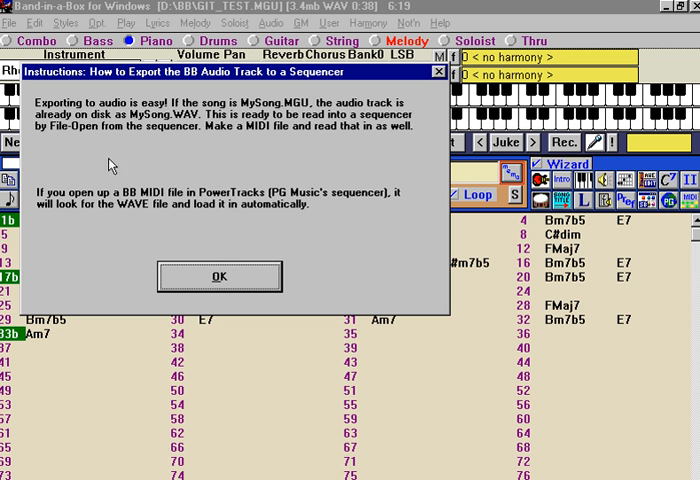
mouse_move(210, 292)
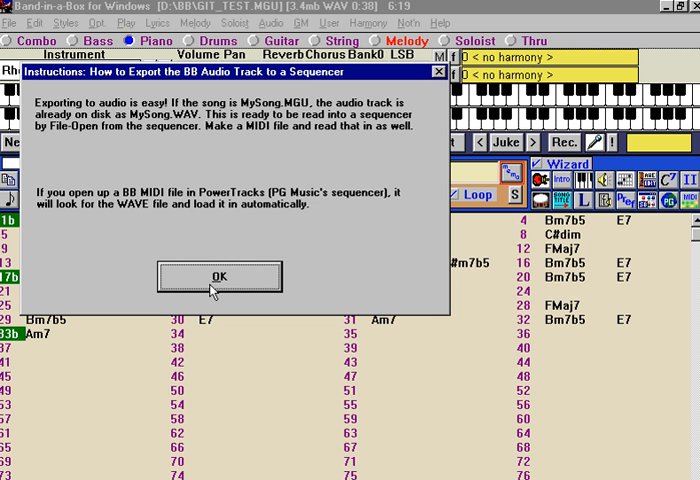
- Dismiss the export instructions, returning to the chord sheet with the WAV take loaded
click(220, 276)
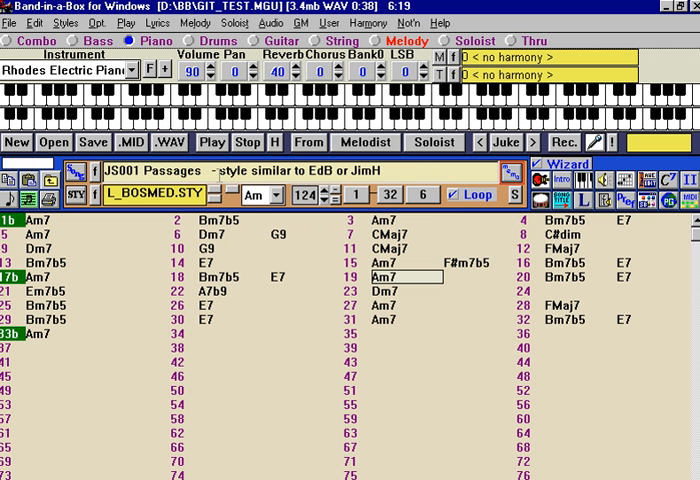
mouse_move(250, 200)
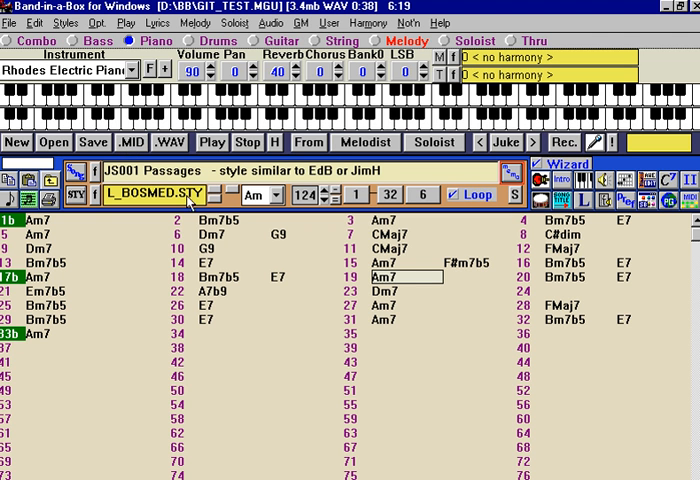
mouse_move(238, 228)
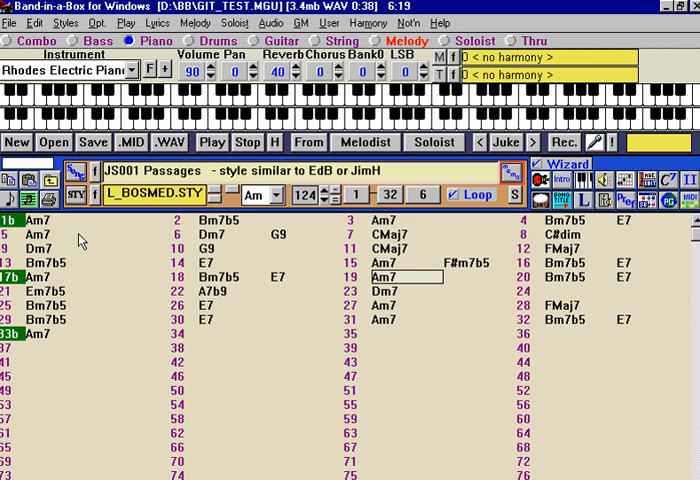
mouse_move(260, 38)
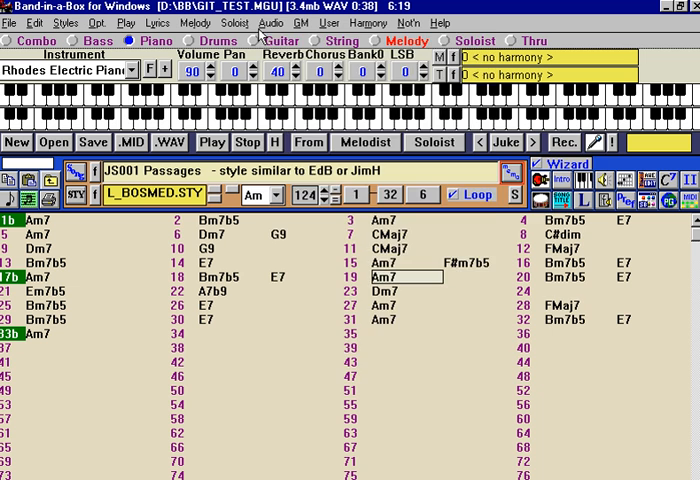